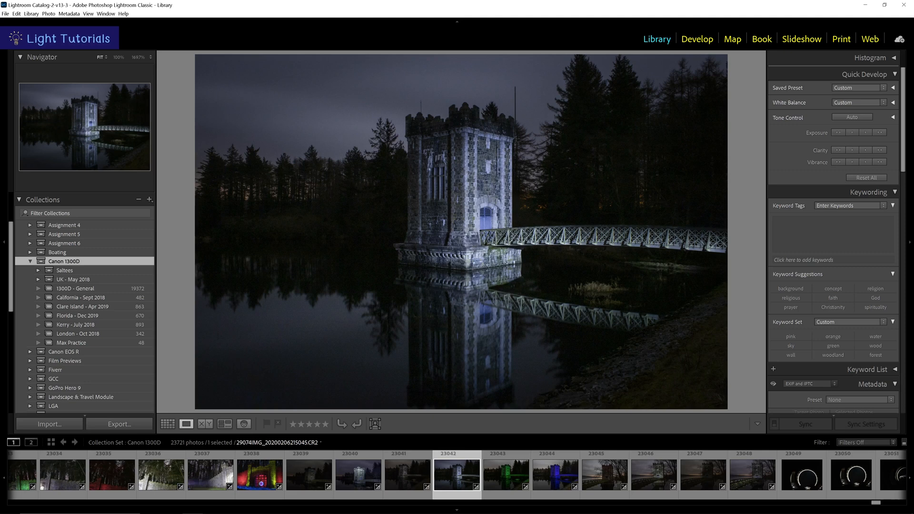
Turn on the Guides loupe overlay so crosshair lines span the night photo
{"action": "left_click", "coordinate": [186, 423]}
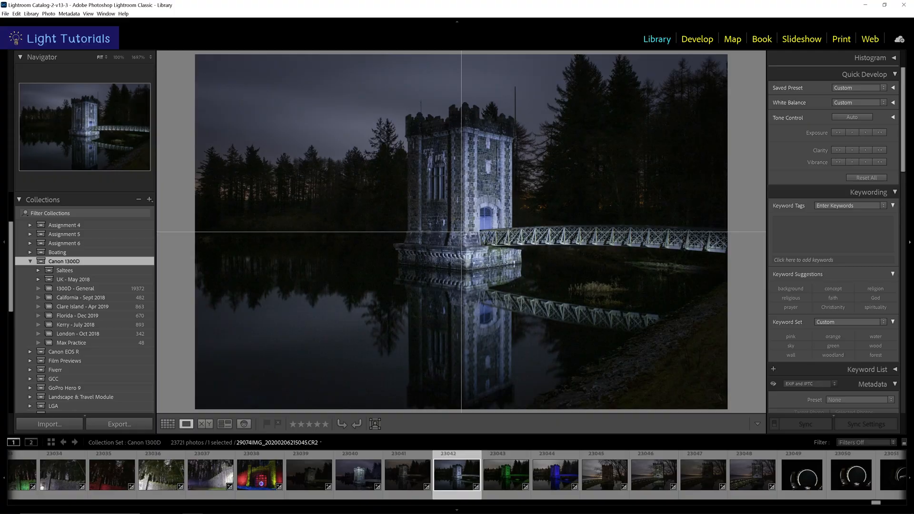
Switch the loupe overlay to Grid from the View menu, replacing the crosshair guides
{"action": "left_click", "coordinate": [123, 13]}
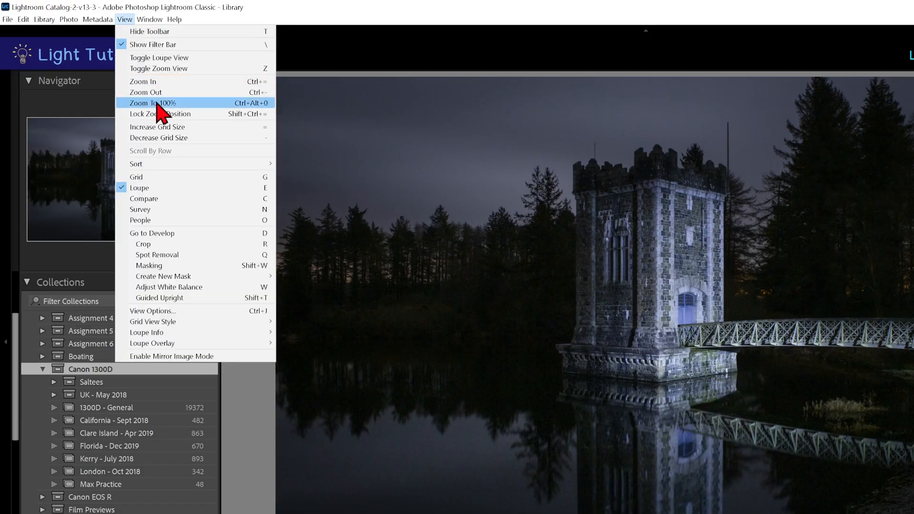
{"action": "mouse_move", "coordinate": [152, 343]}
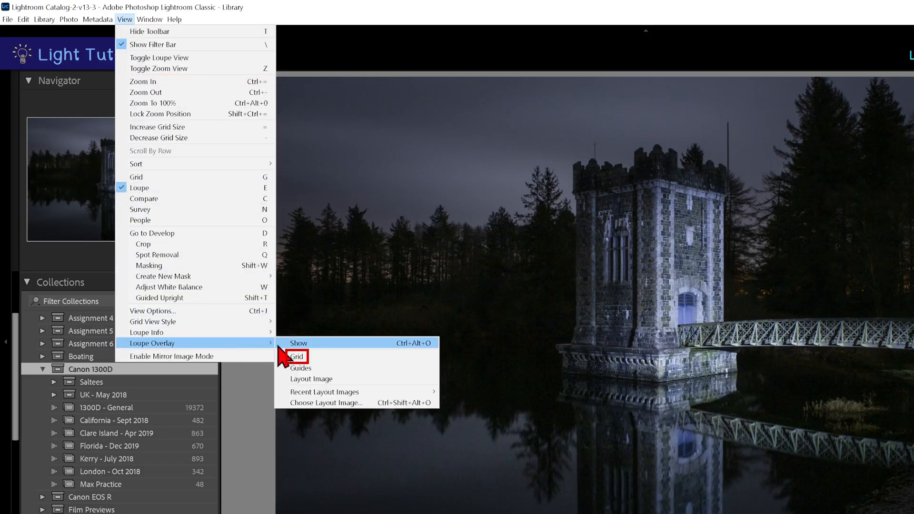
{"action": "left_click", "coordinate": [297, 357]}
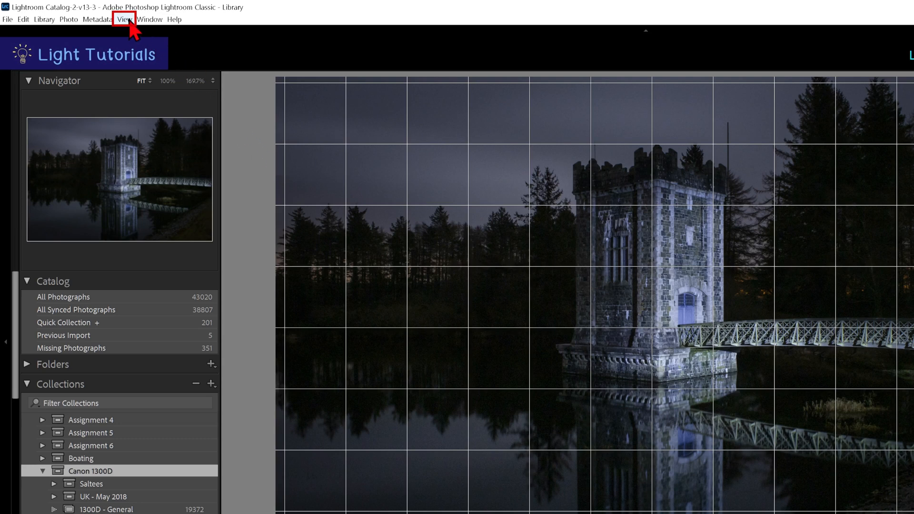
{"action": "mouse_move", "coordinate": [151, 343]}
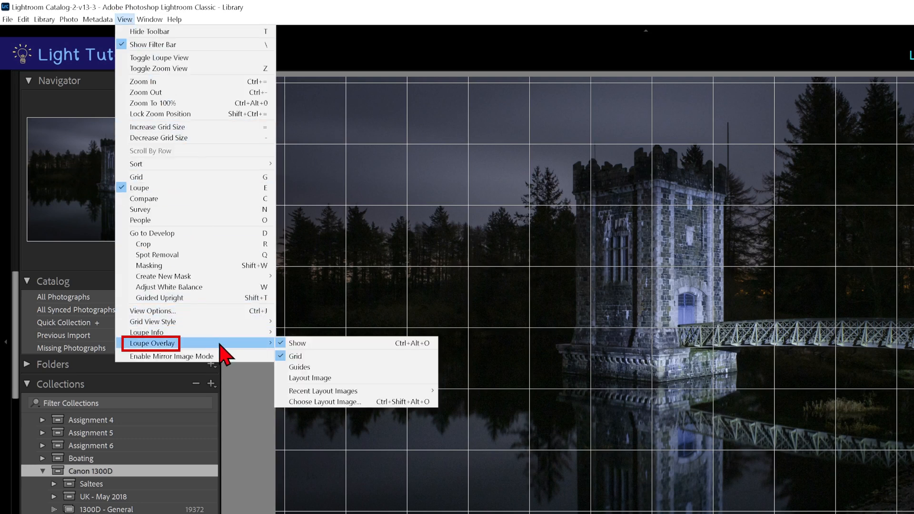
{"action": "mouse_move", "coordinate": [299, 368]}
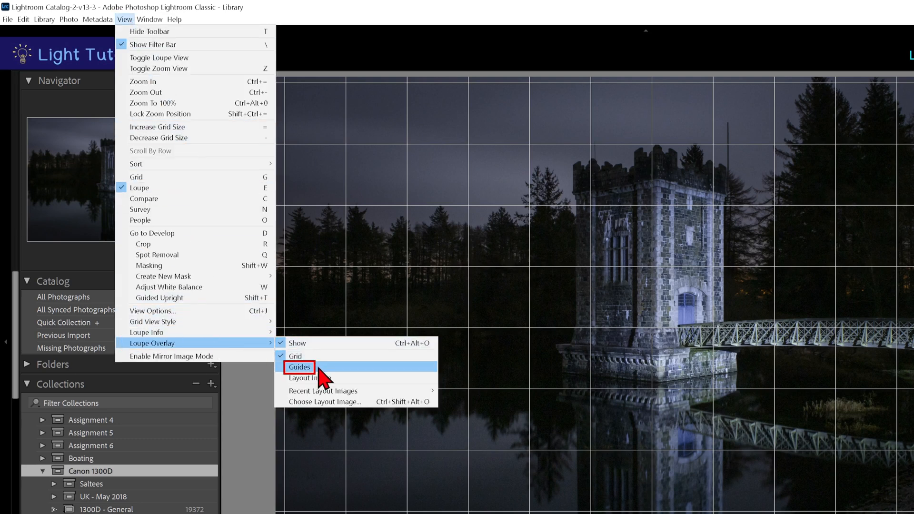
Re-enable the Guides overlay and untick Grid, leaving only the crosshair guides
{"action": "left_click", "coordinate": [299, 368]}
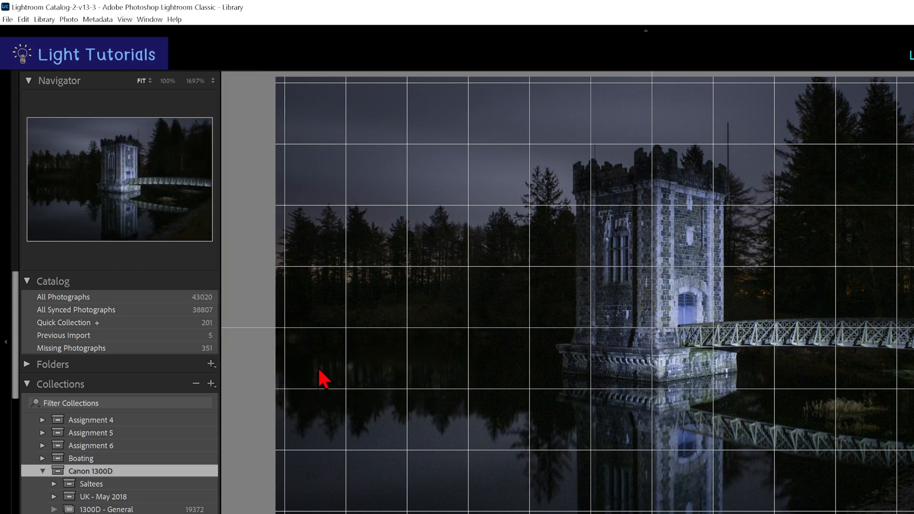
{"action": "left_click", "coordinate": [124, 19]}
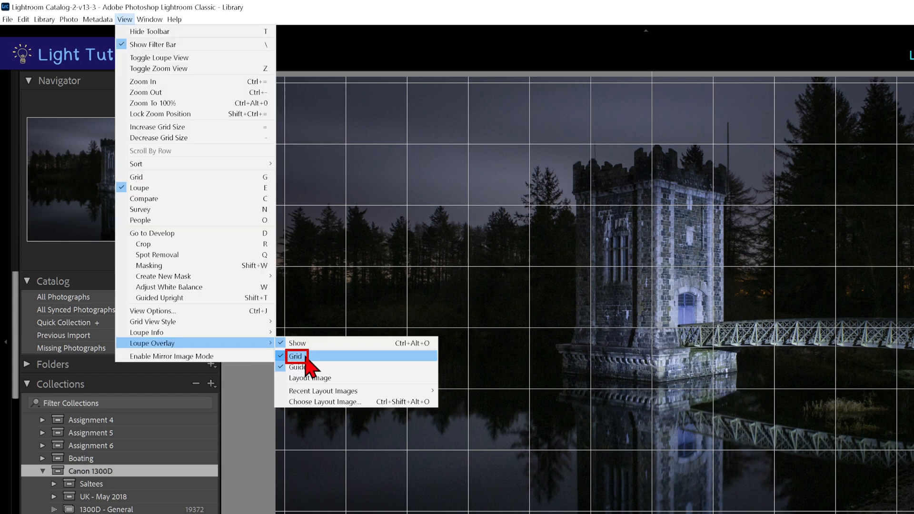
{"action": "left_click", "coordinate": [294, 356]}
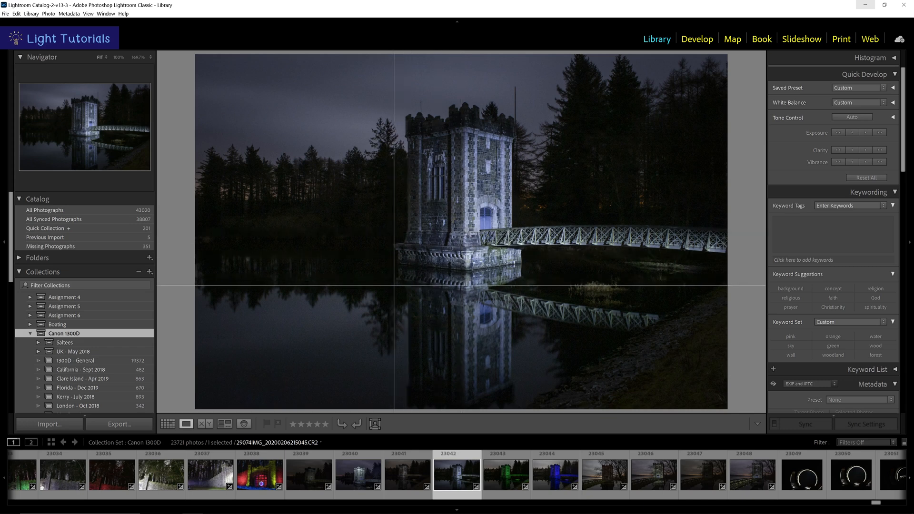
{"action": "mouse_move", "coordinate": [391, 283]}
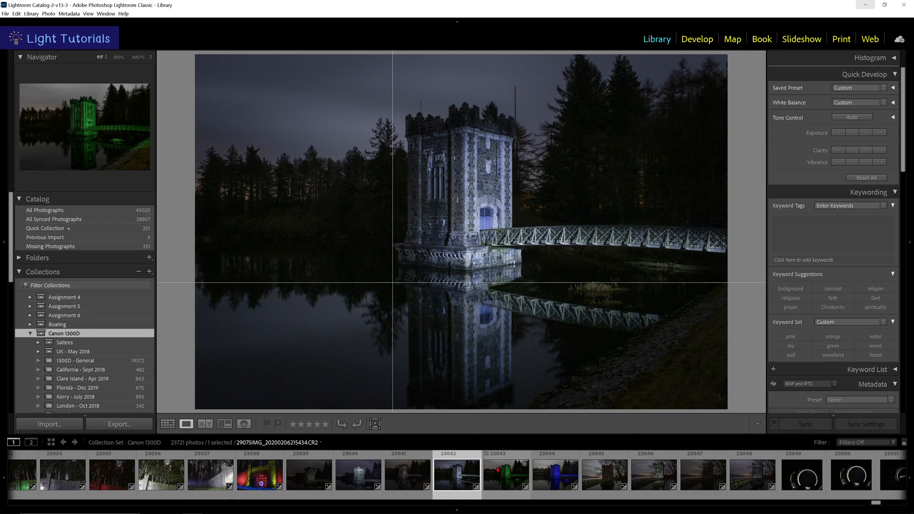
{"action": "left_click", "coordinate": [506, 474]}
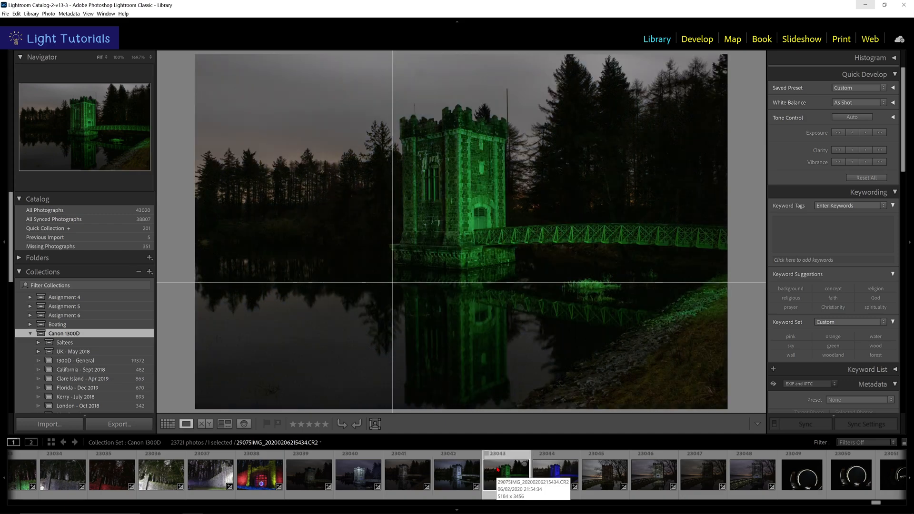
{"action": "left_click", "coordinate": [555, 474]}
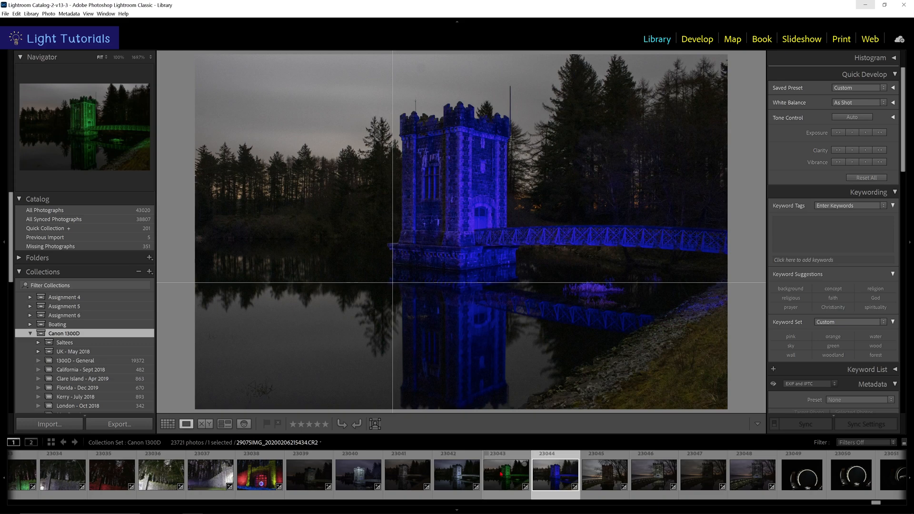
{"action": "left_click", "coordinate": [456, 473]}
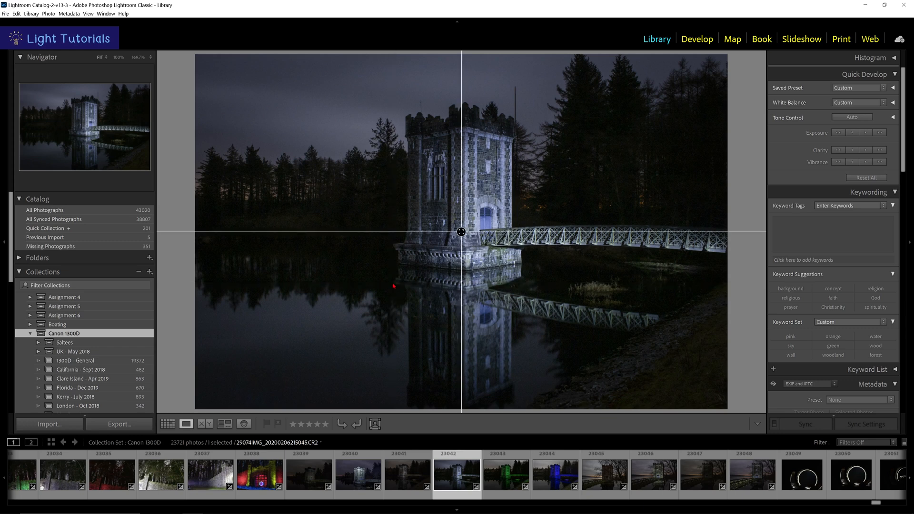
Tick Grid in the Loupe Overlay menu so grid and guides show together
{"action": "left_click", "coordinate": [87, 14]}
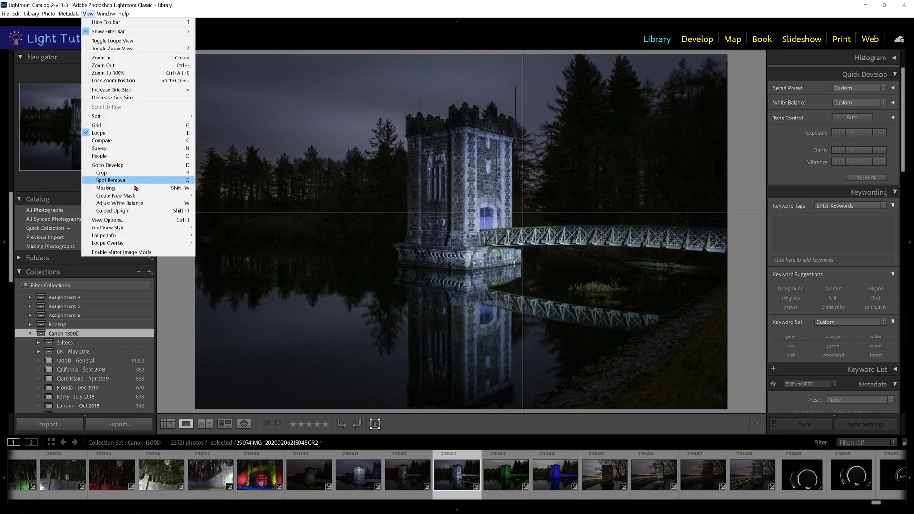
{"action": "mouse_move", "coordinate": [107, 242]}
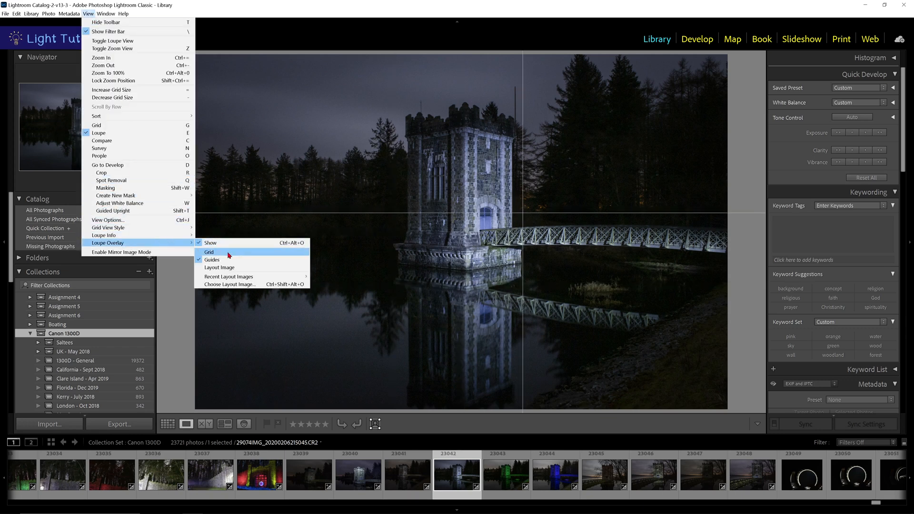
{"action": "left_click", "coordinate": [209, 251]}
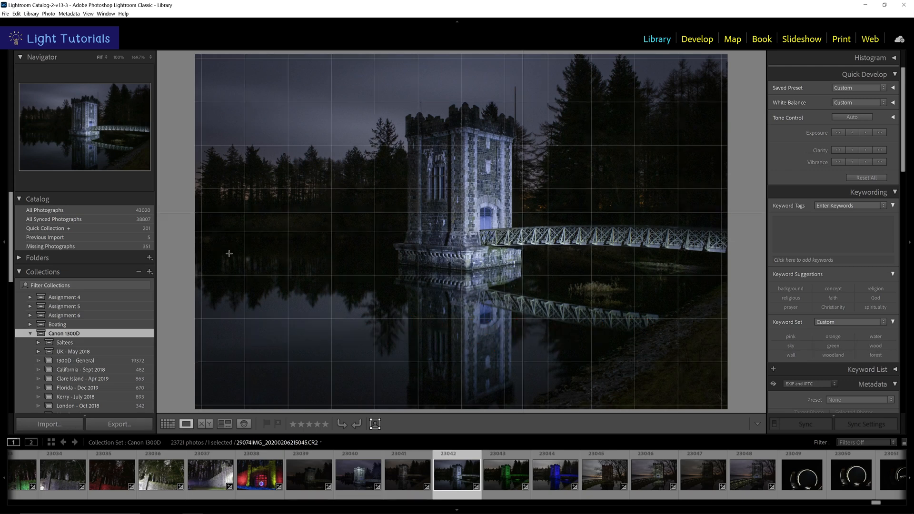
{"action": "key", "text": "ctrl+alt+o"}
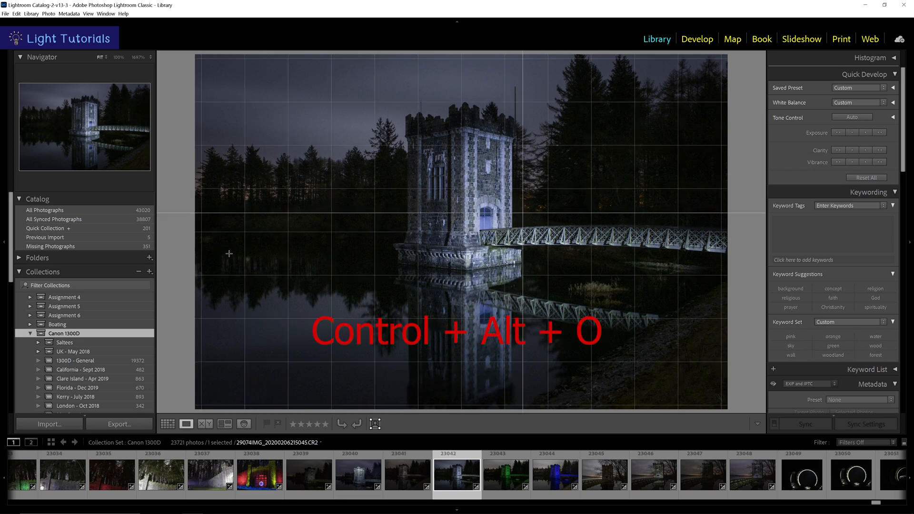
{"action": "left_click", "coordinate": [123, 19]}
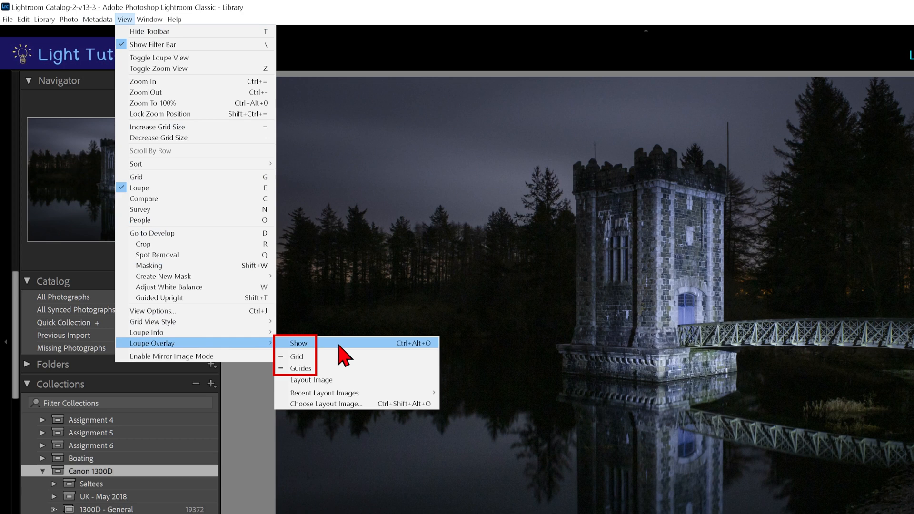
{"action": "left_click", "coordinate": [299, 343]}
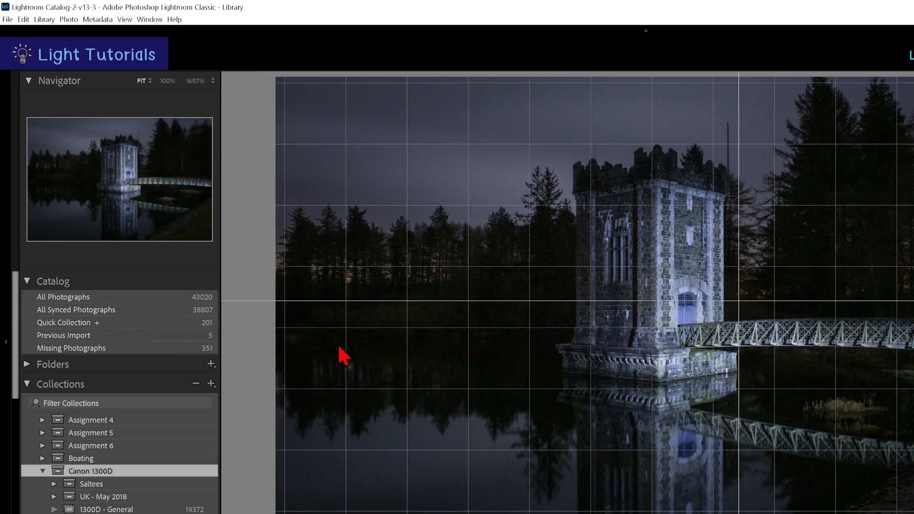